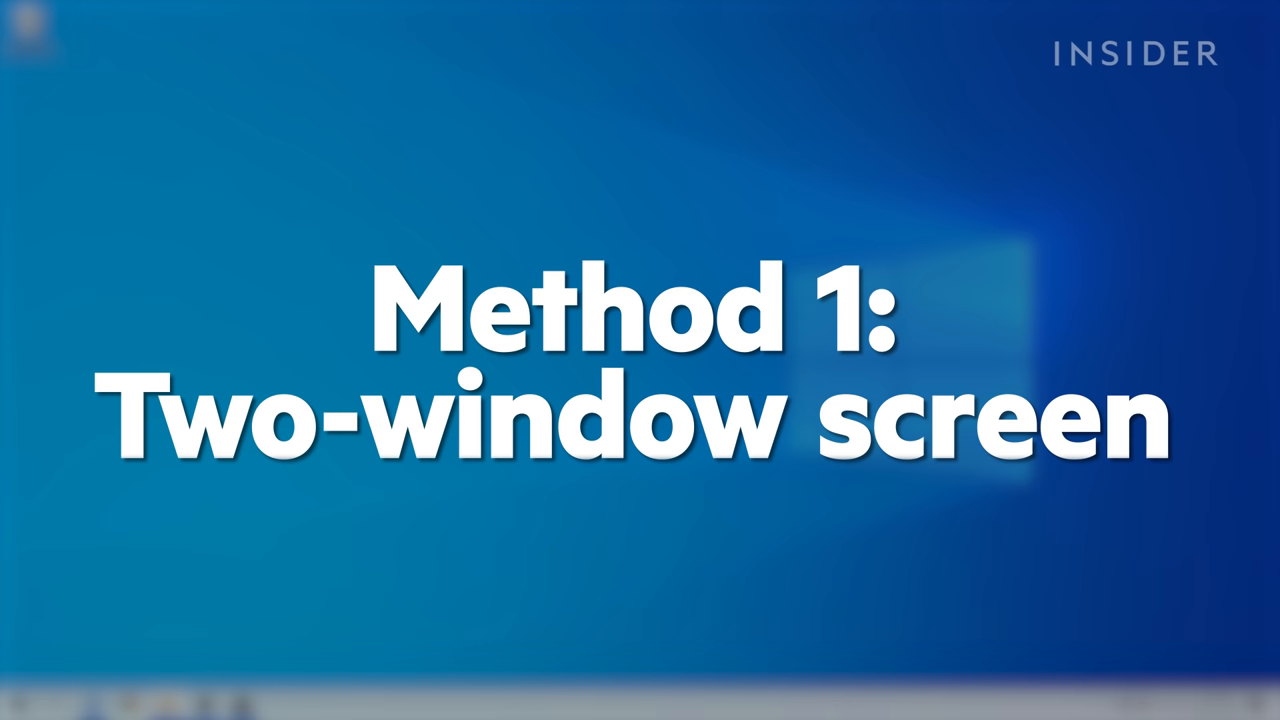
- Snap Chrome to the right half so Snap Assist offers the other windows for the left
click(129, 705)
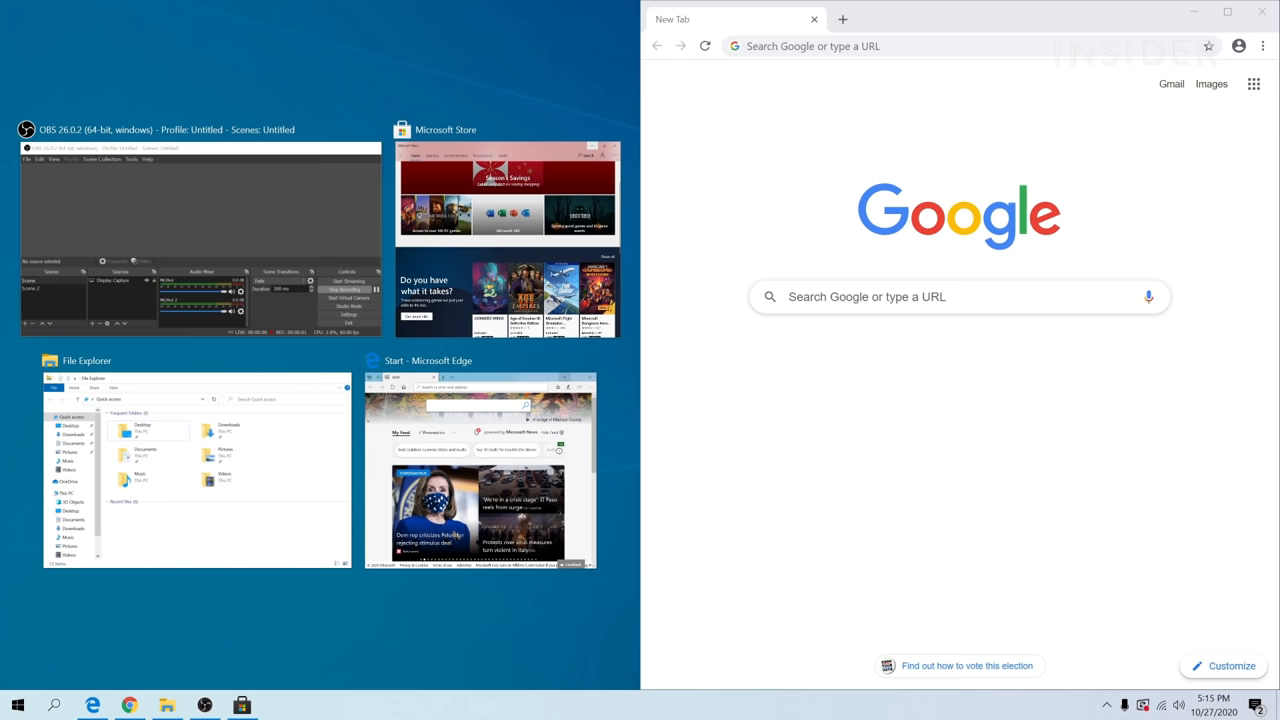
click(478, 470)
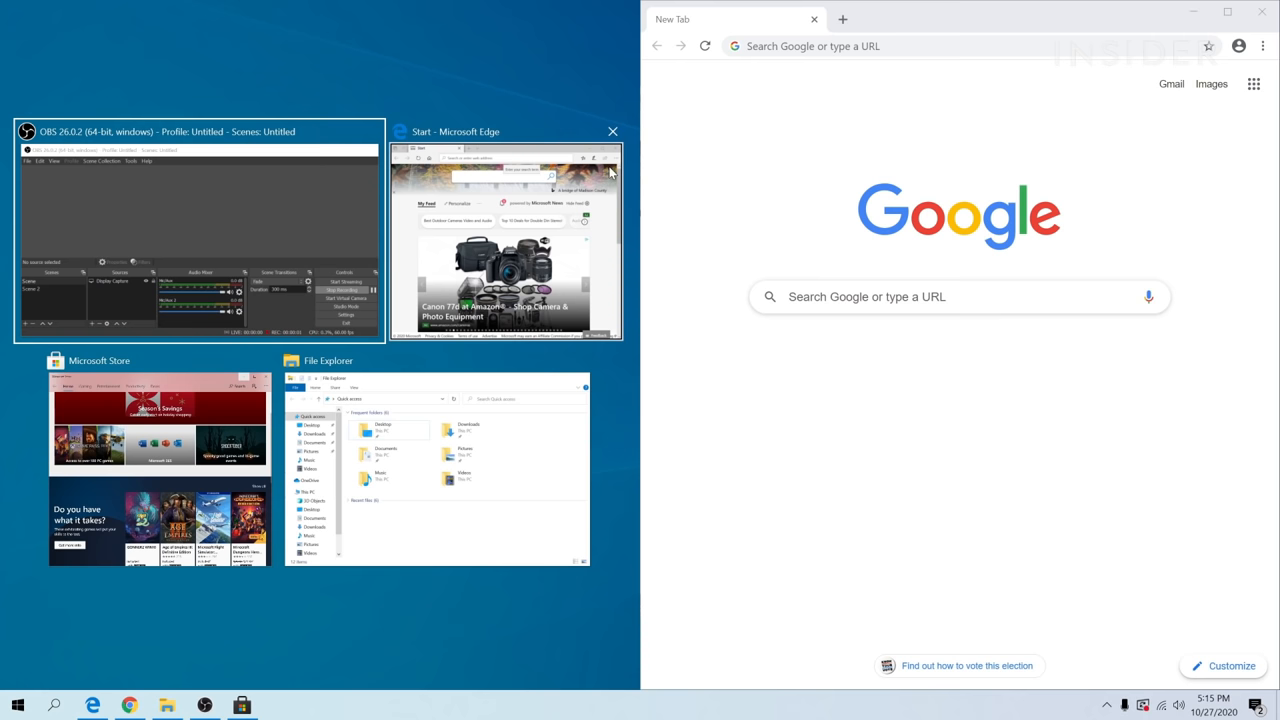
- Fill the left half with Edge and place Store in the bottom-right corner below Chrome
click(505, 240)
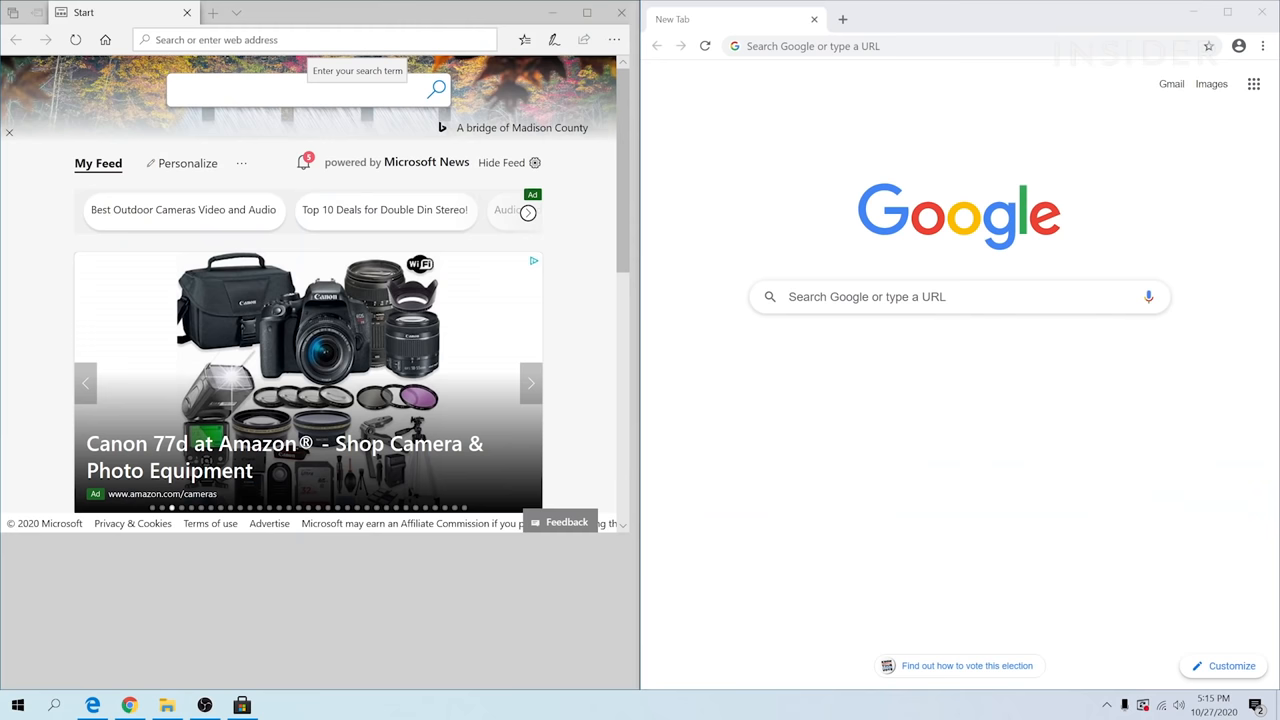
scroll(down, 3)
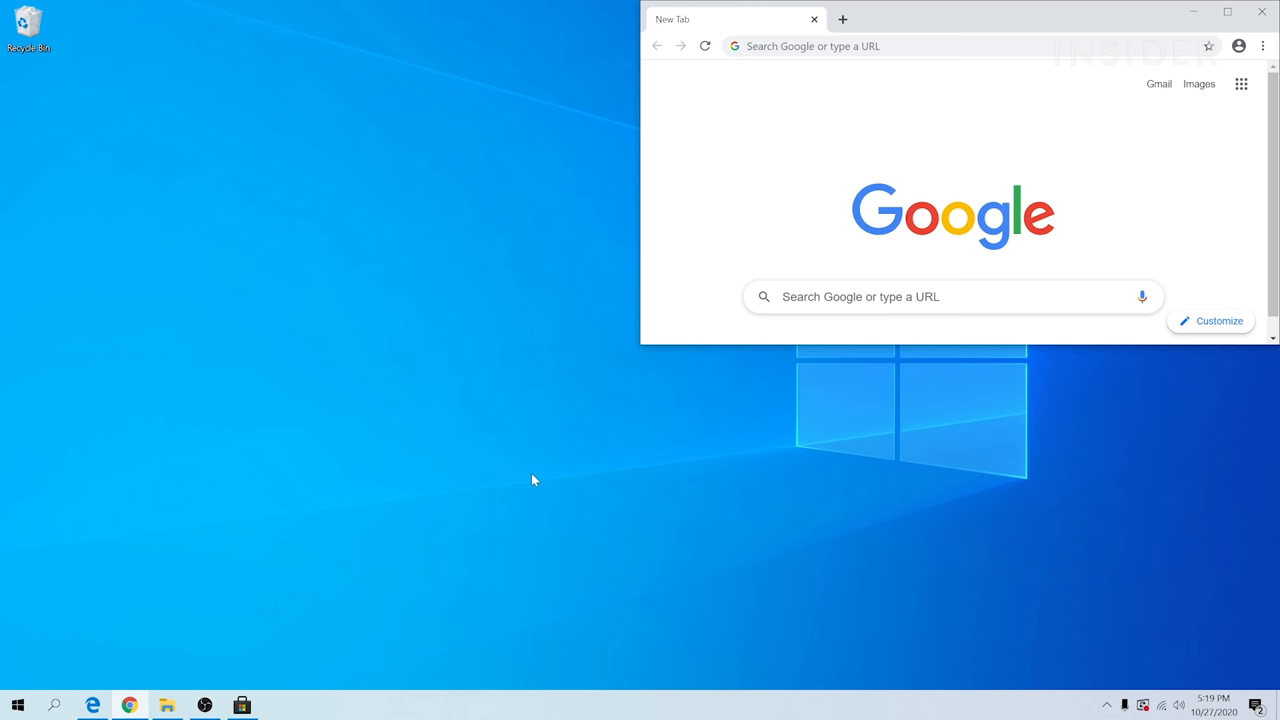
click(241, 705)
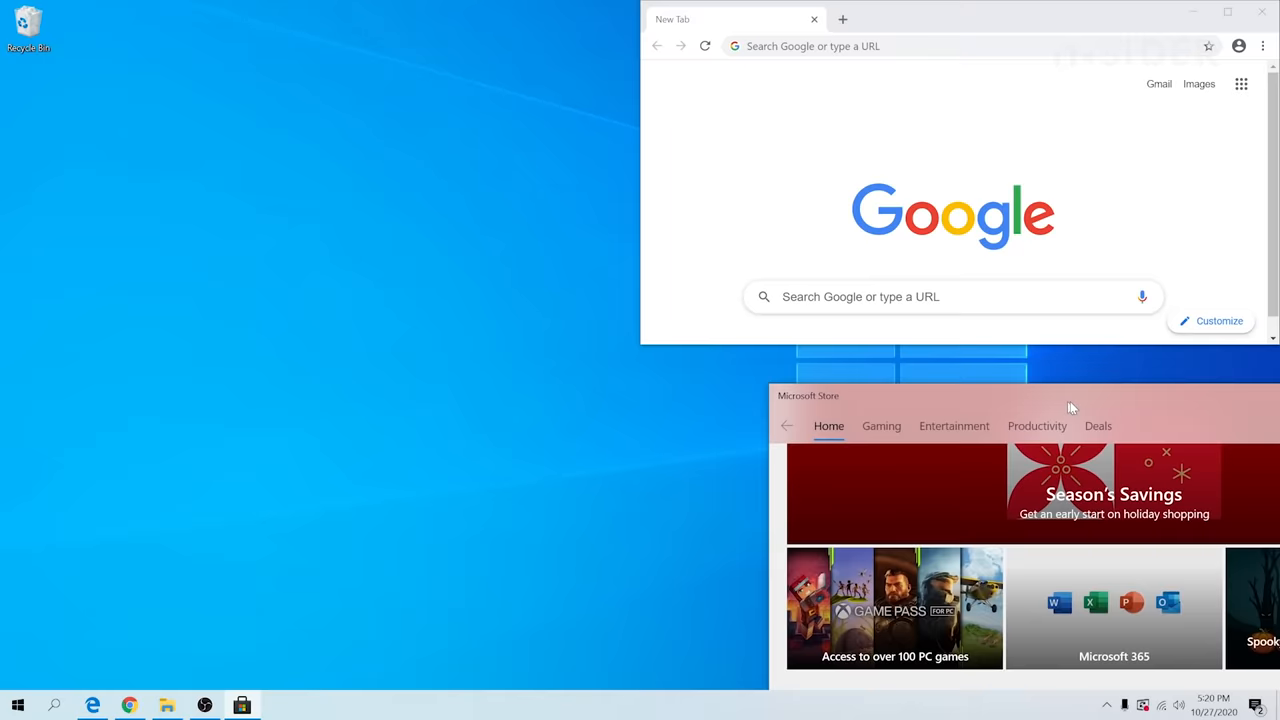